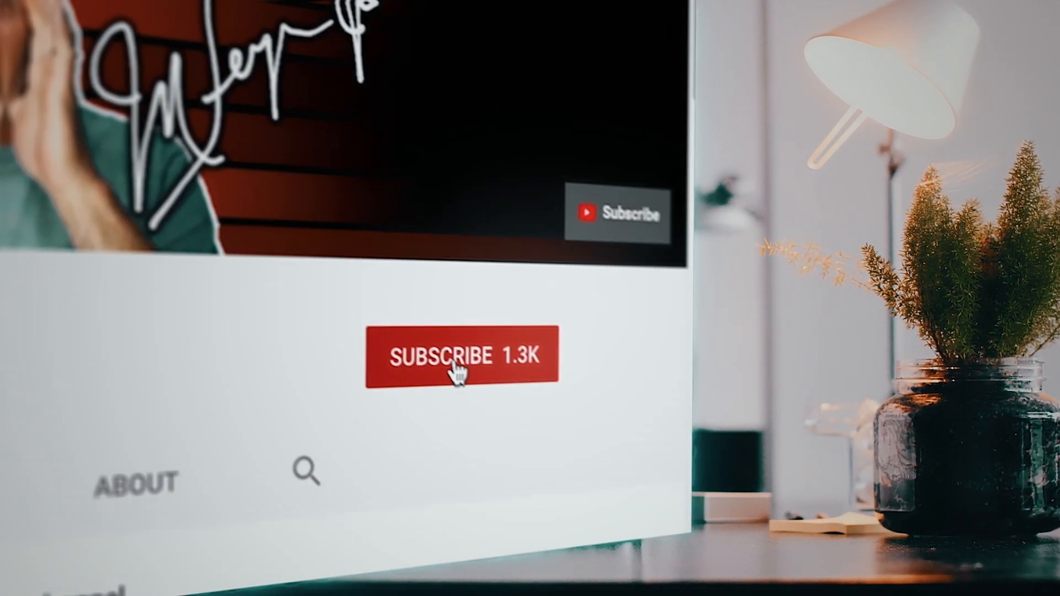
Subscribe to the channel and enable the notification bell for all new videos.
click(456, 368)
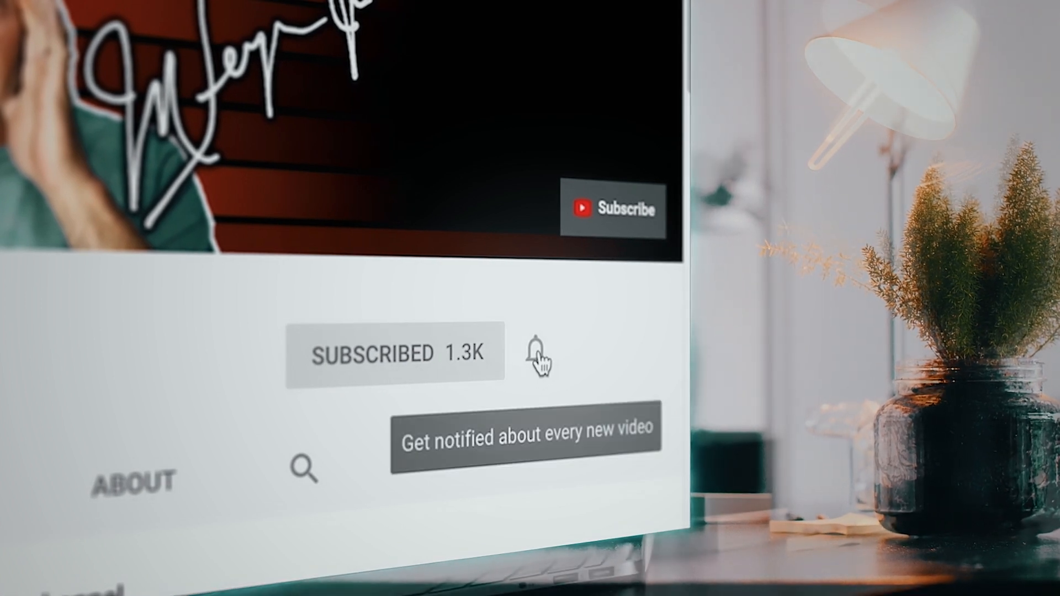
click(536, 354)
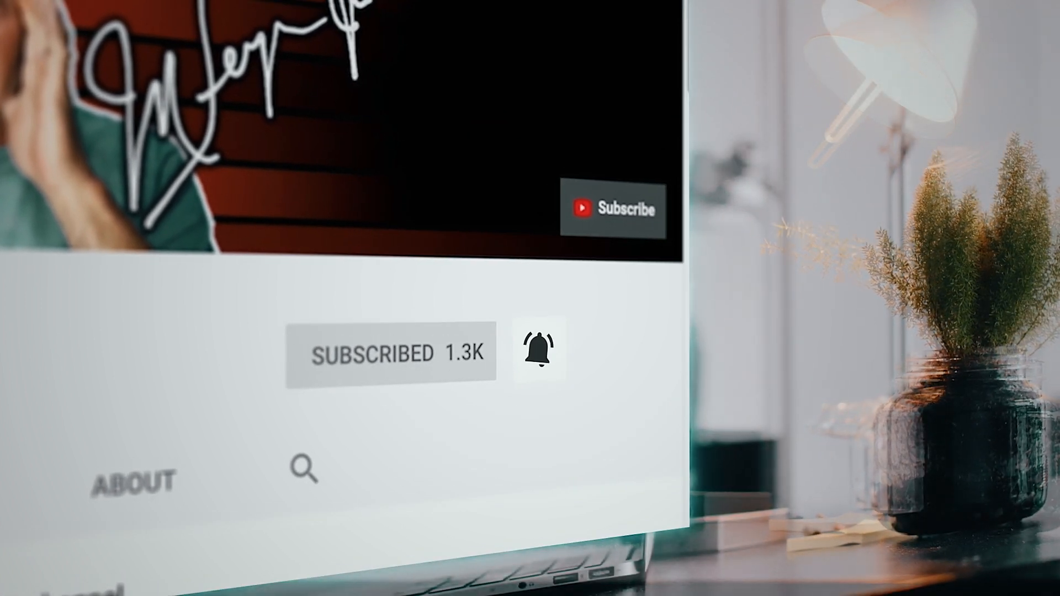